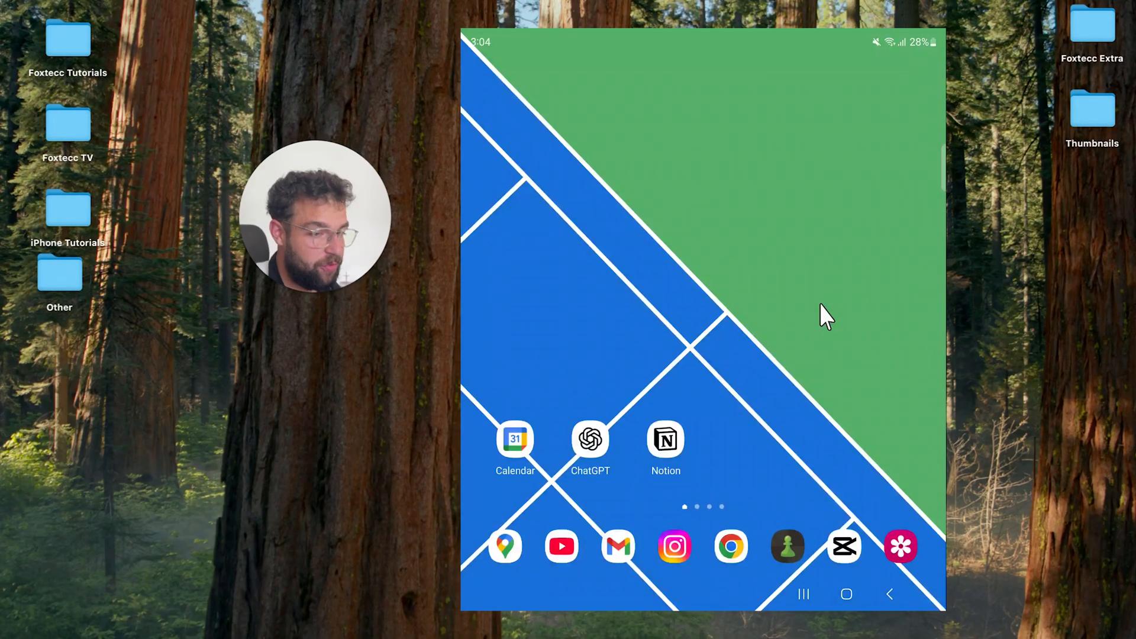
- Clear the 'zip file reader' Play Store search and search apps for 'whatsapp'
scroll(up, 3)
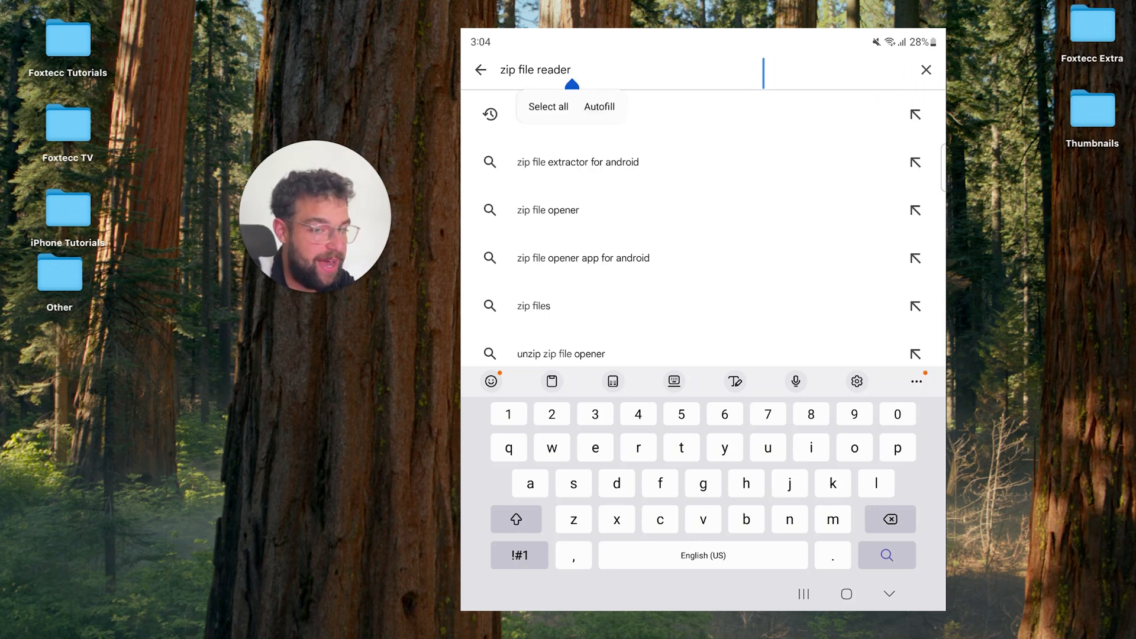
click(925, 69)
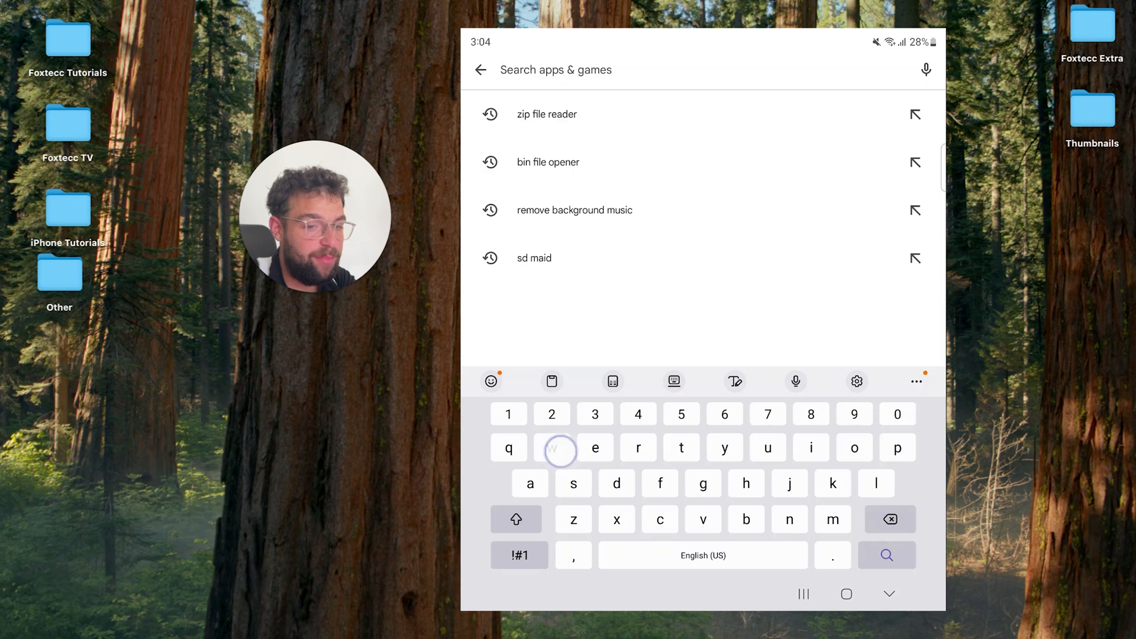
text(whatsapp)
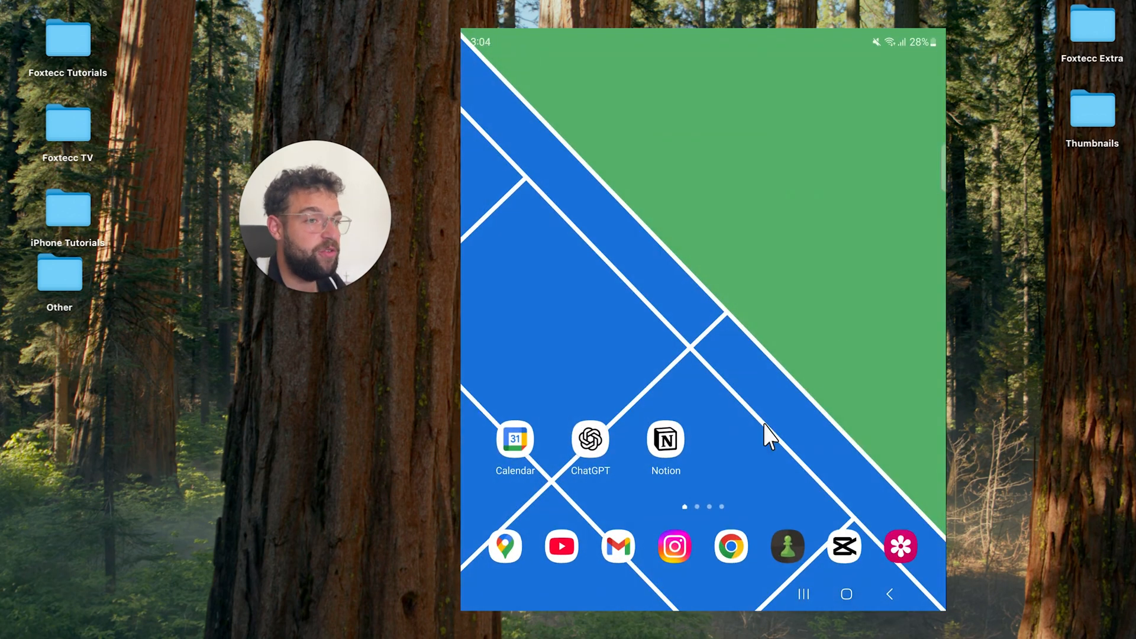
mouse_move(873, 263)
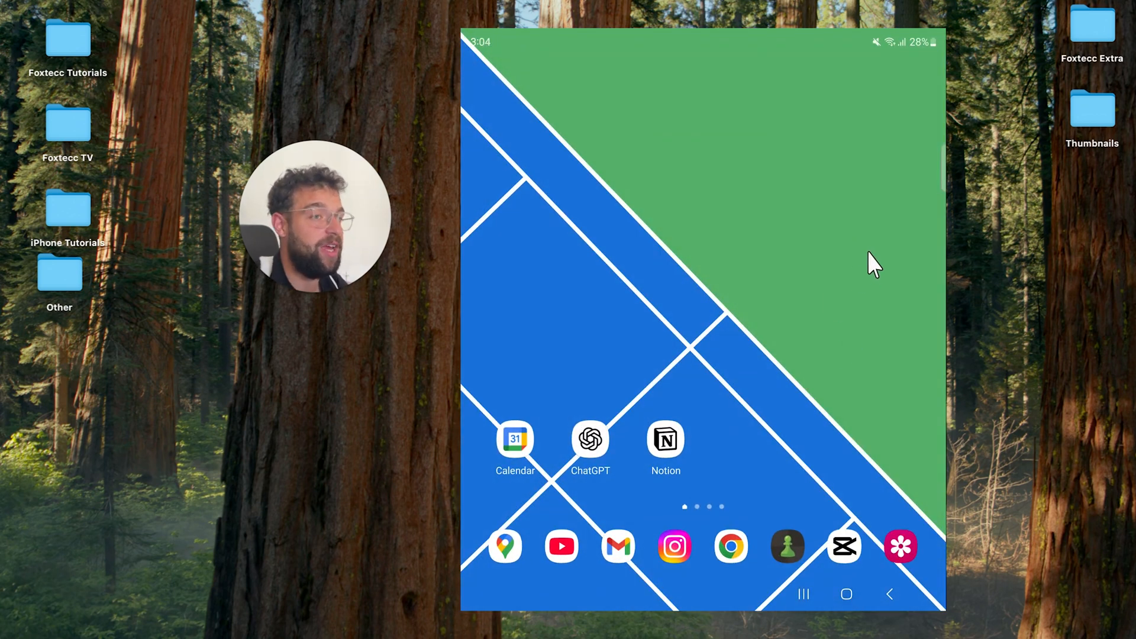
mouse_move(793, 272)
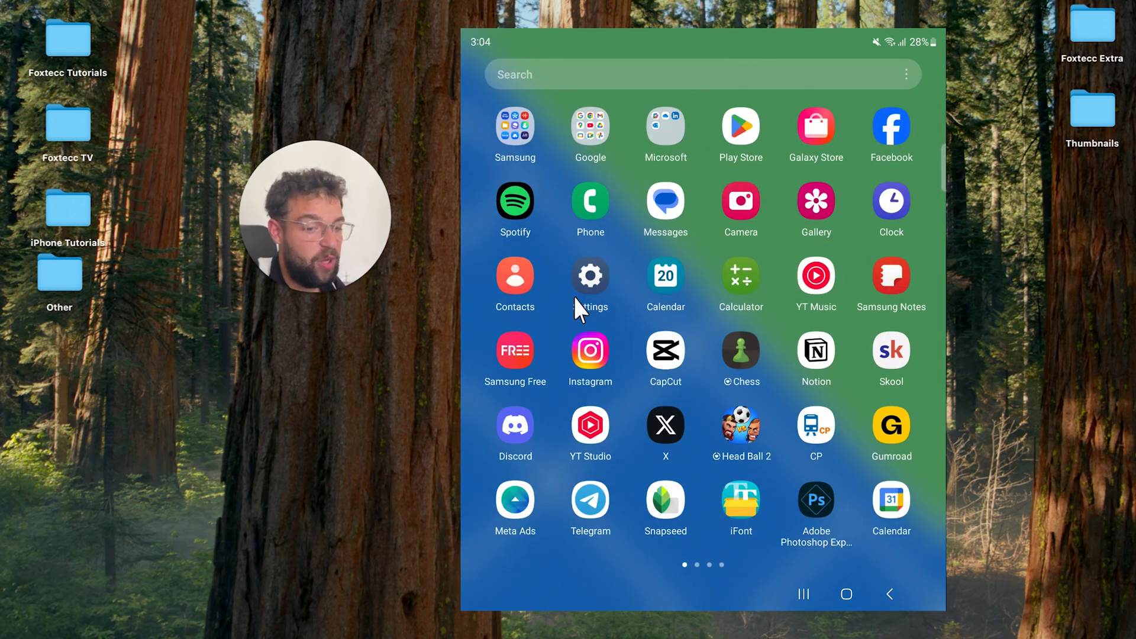
- Open a new Samsung Internet tab, handle the upday privacy prompt, then switch to Chrome
click(514, 125)
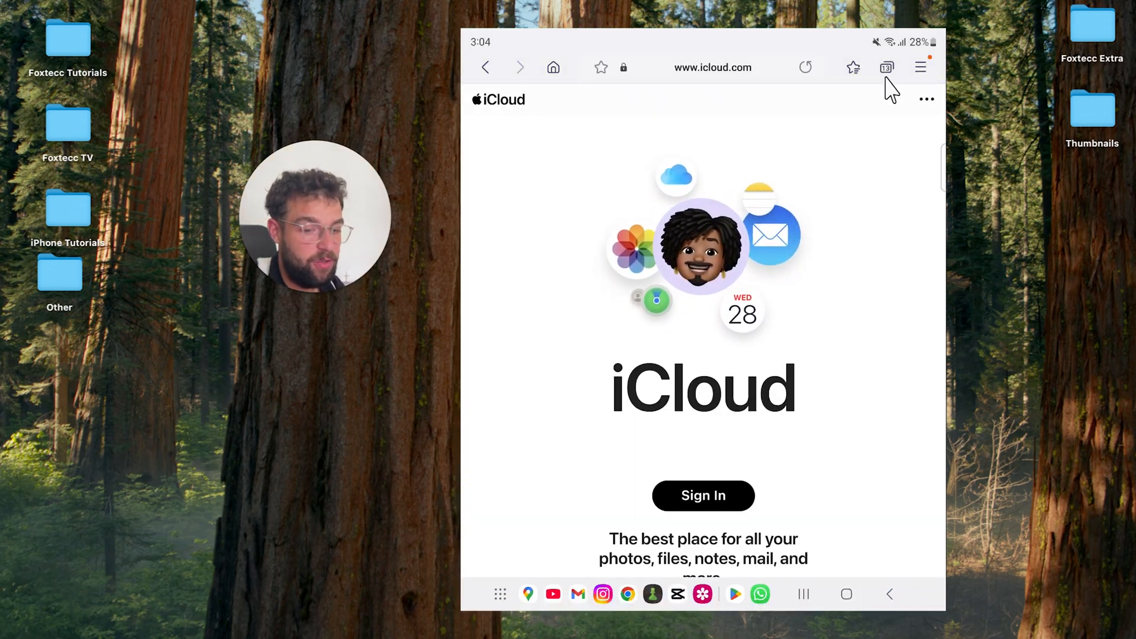
click(886, 67)
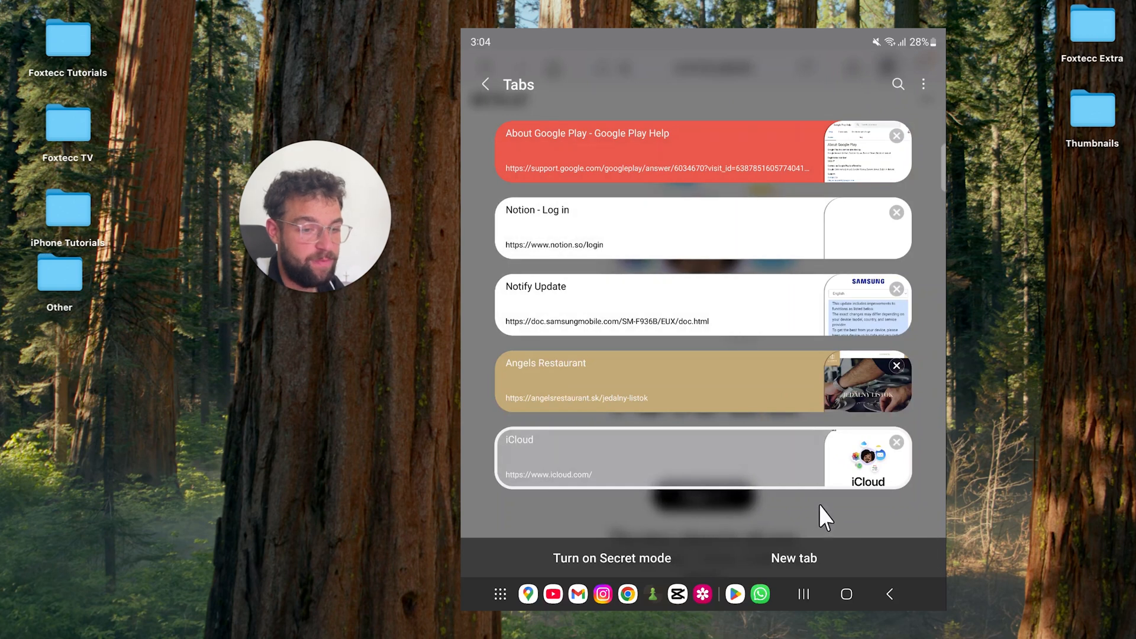
click(793, 558)
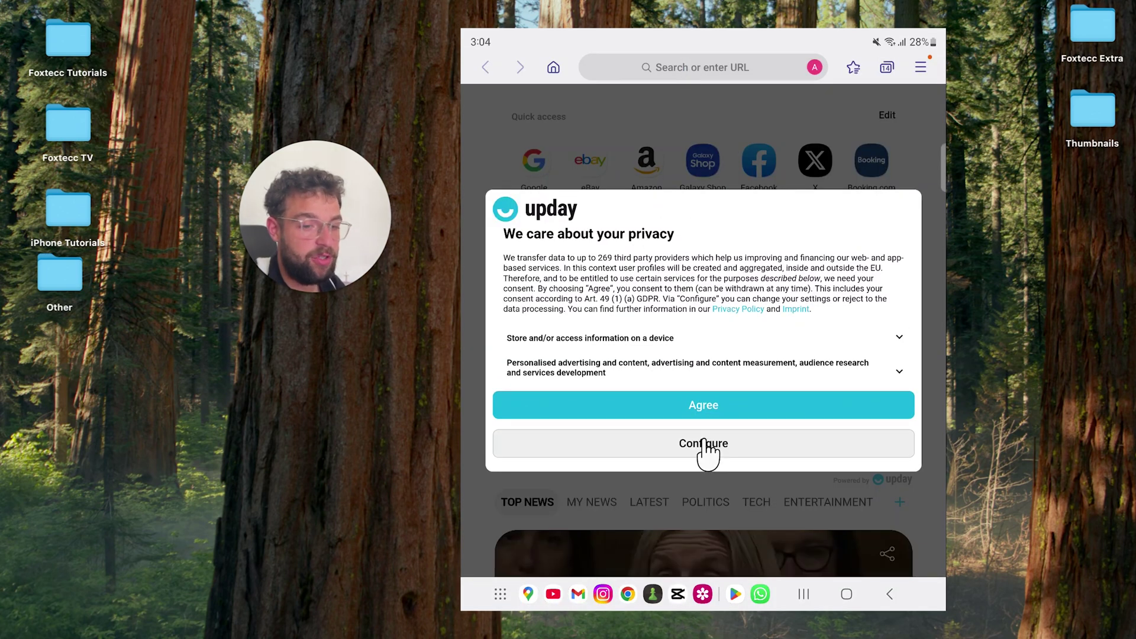
click(703, 443)
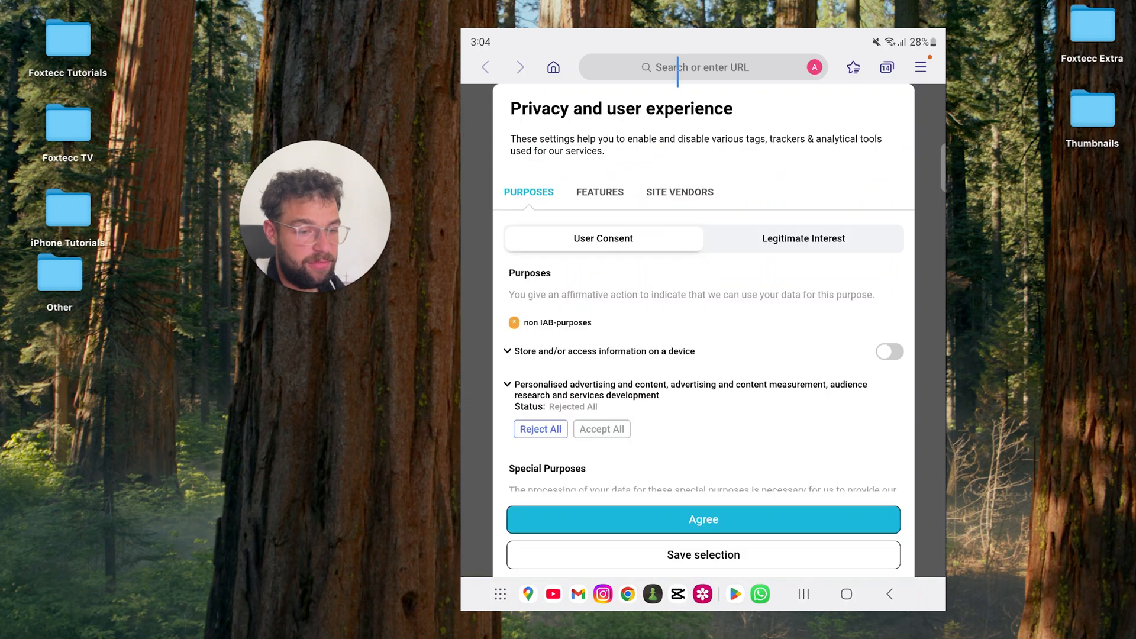
scroll(down, 3)
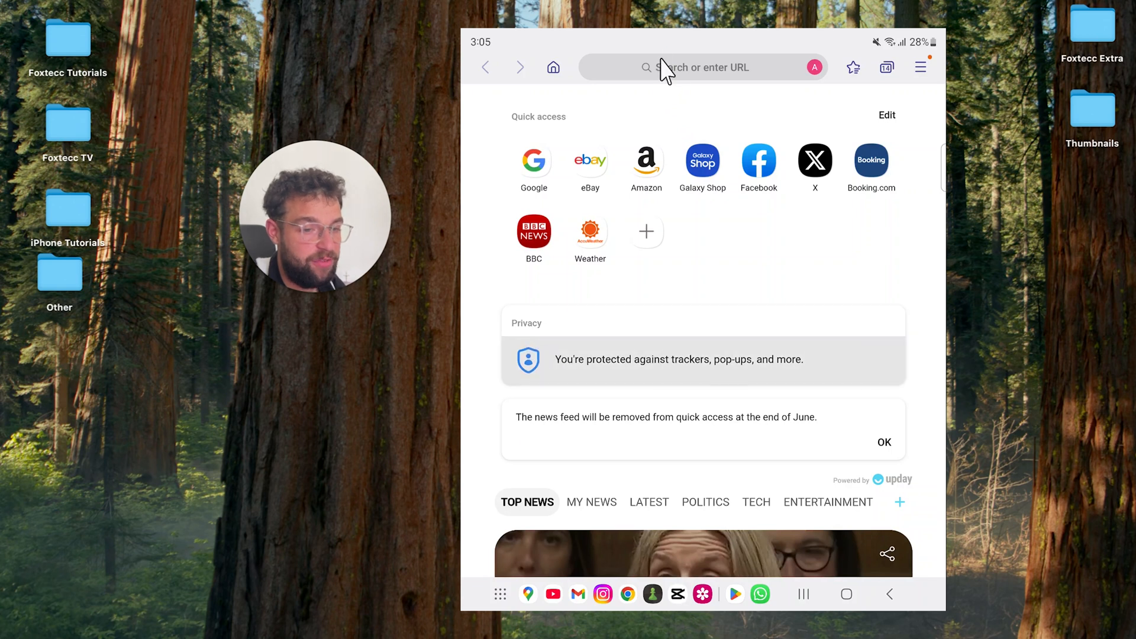
click(699, 68)
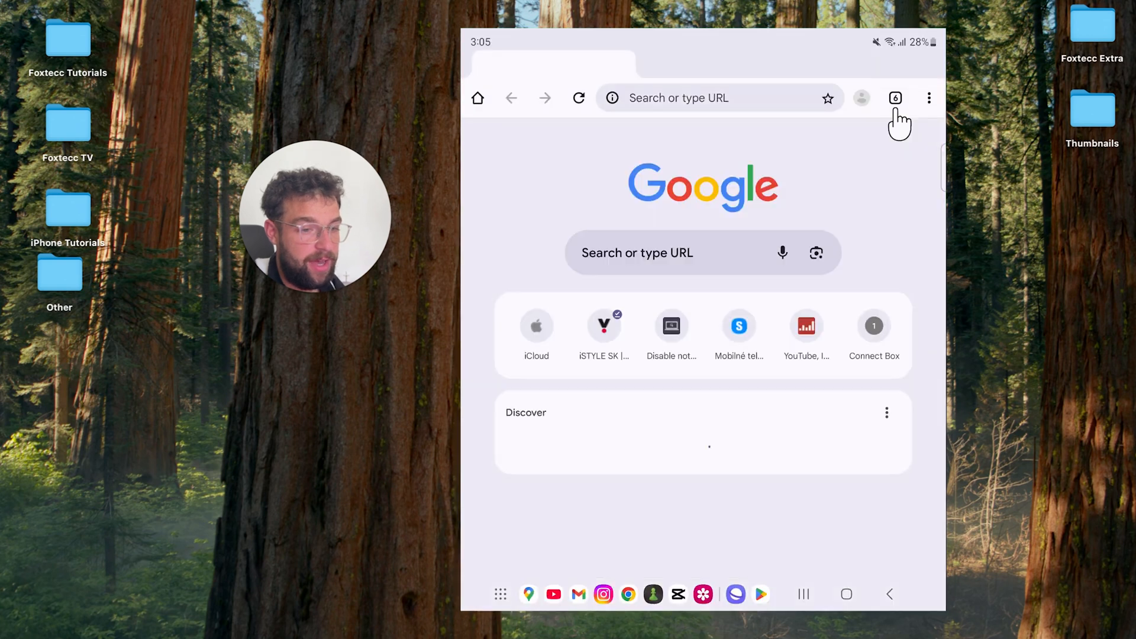
- Search Google for 'whatsapp web' and open the Web WhatsApp result
click(894, 99)
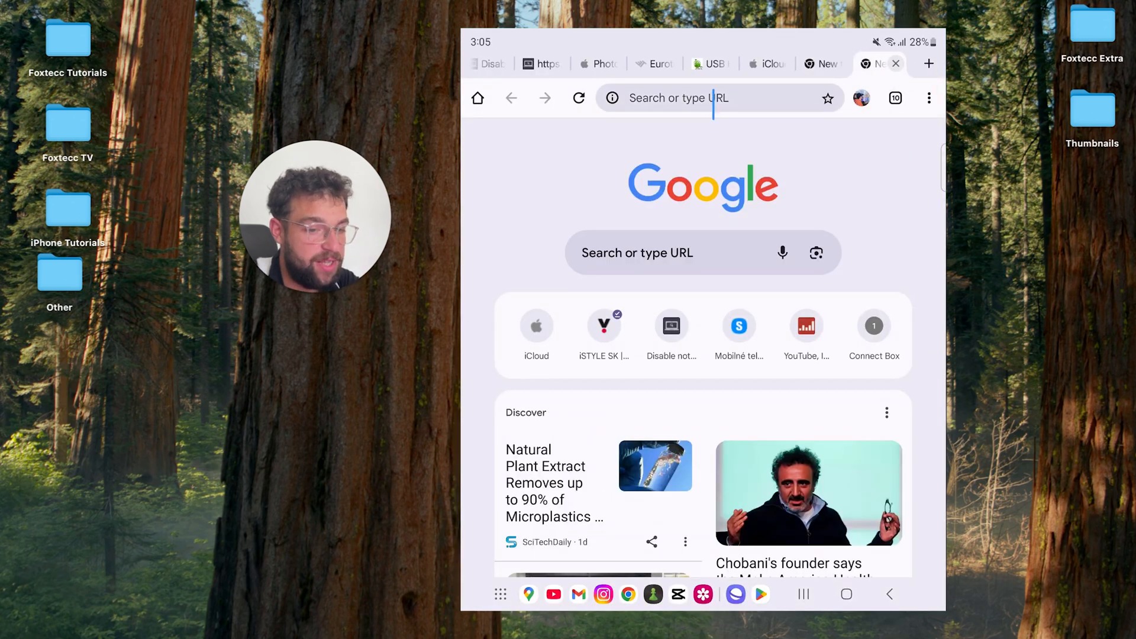
text(whatsapp+)
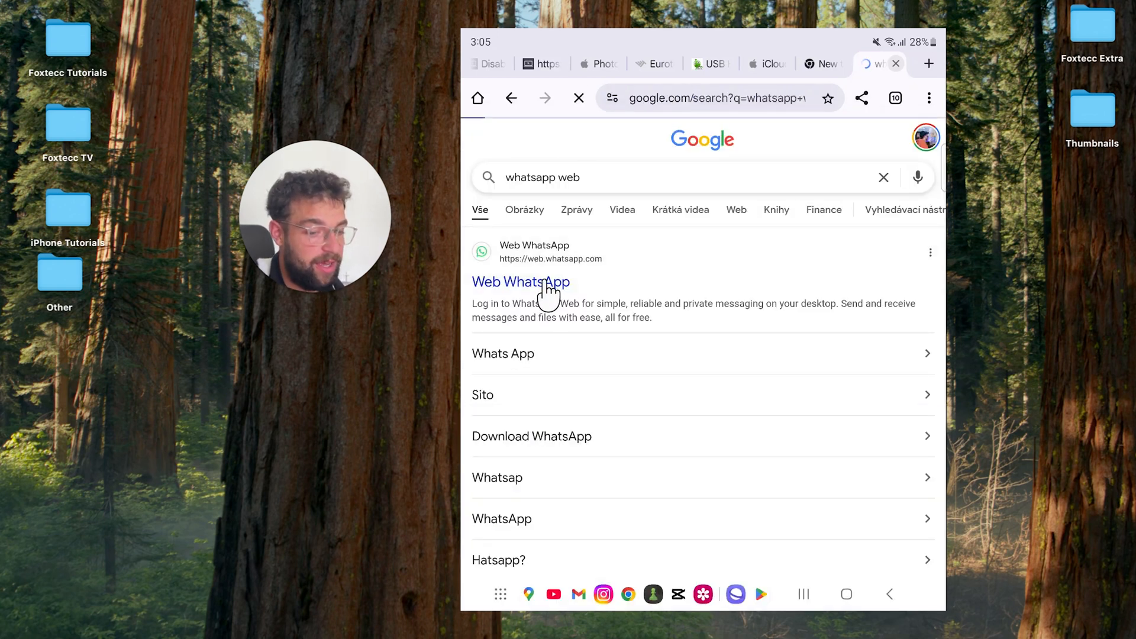
click(520, 282)
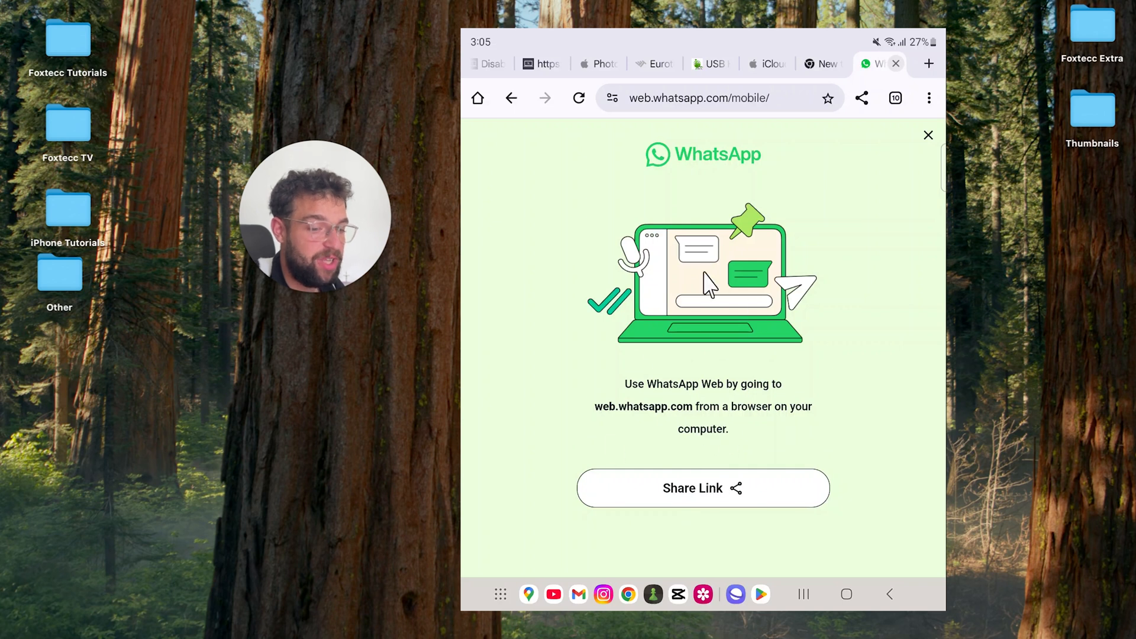
mouse_move(708, 433)
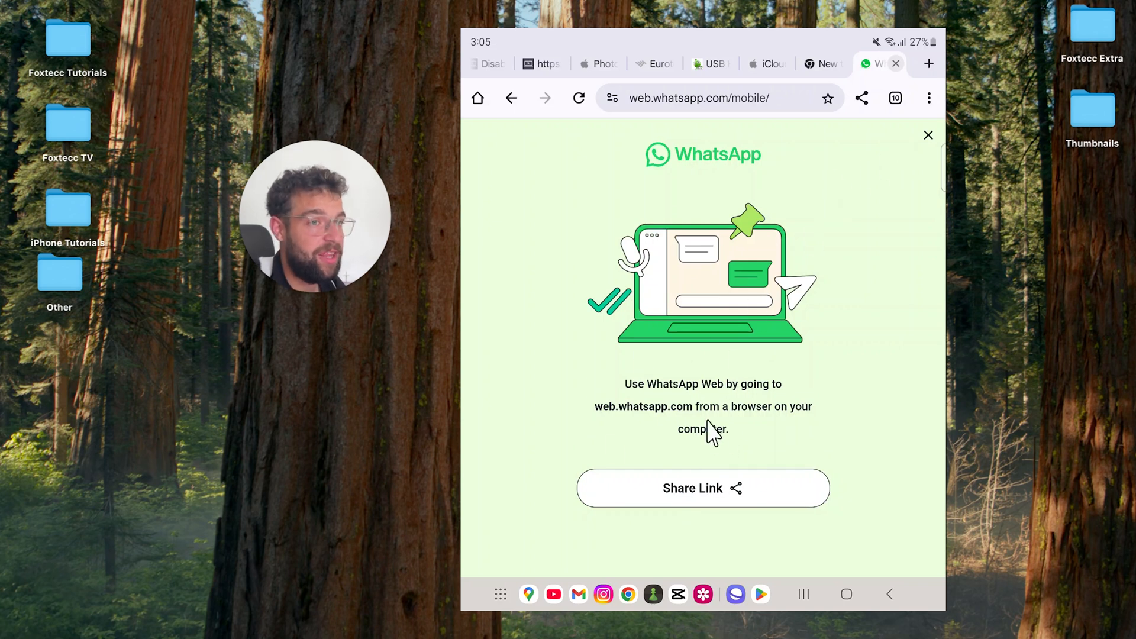
mouse_move(742, 204)
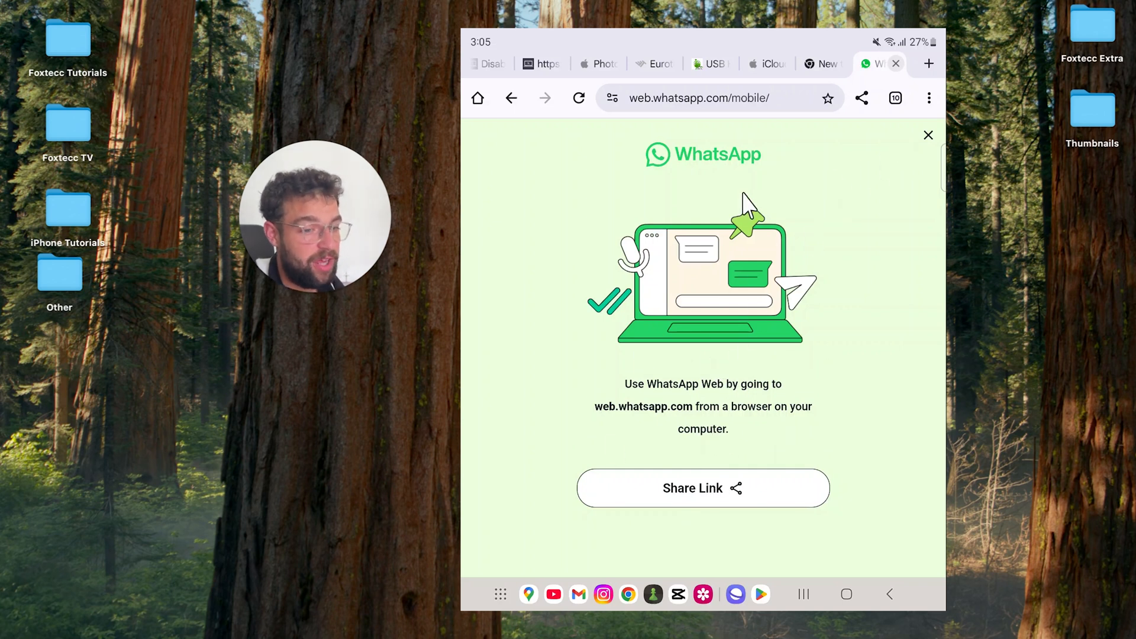
mouse_move(928, 98)
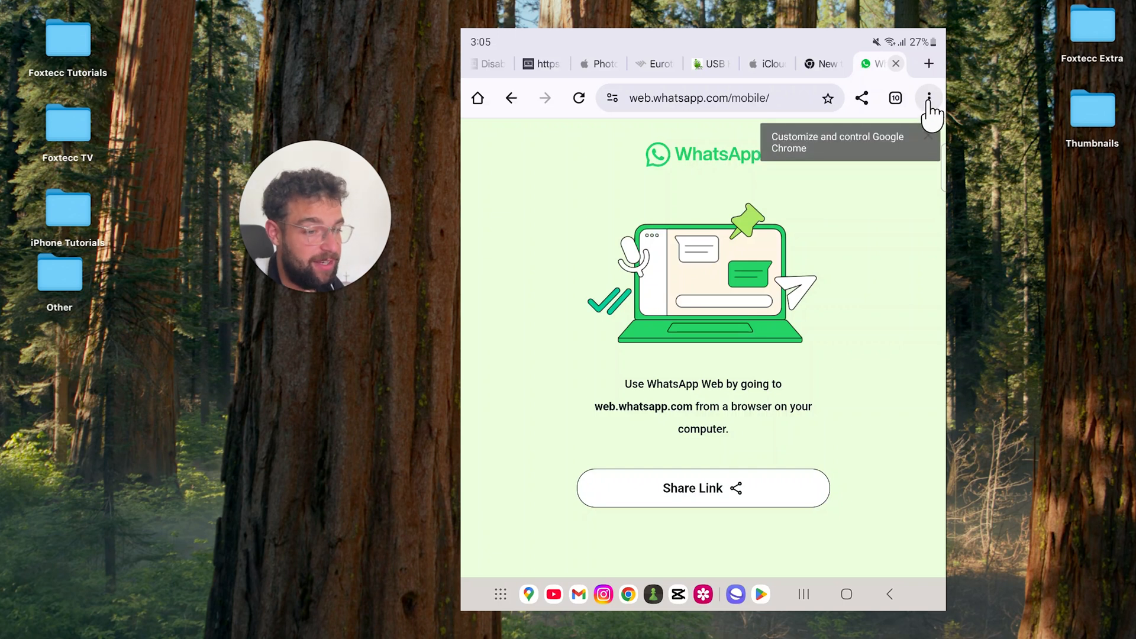
- Open, close and reopen Chrome's main options menu
click(928, 97)
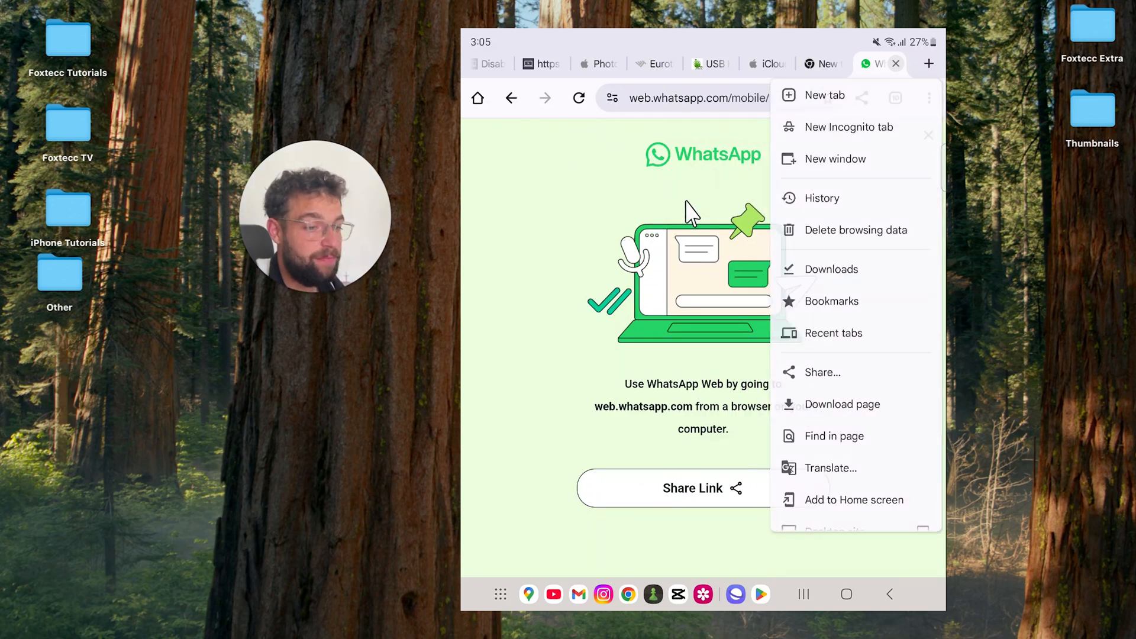
click(928, 97)
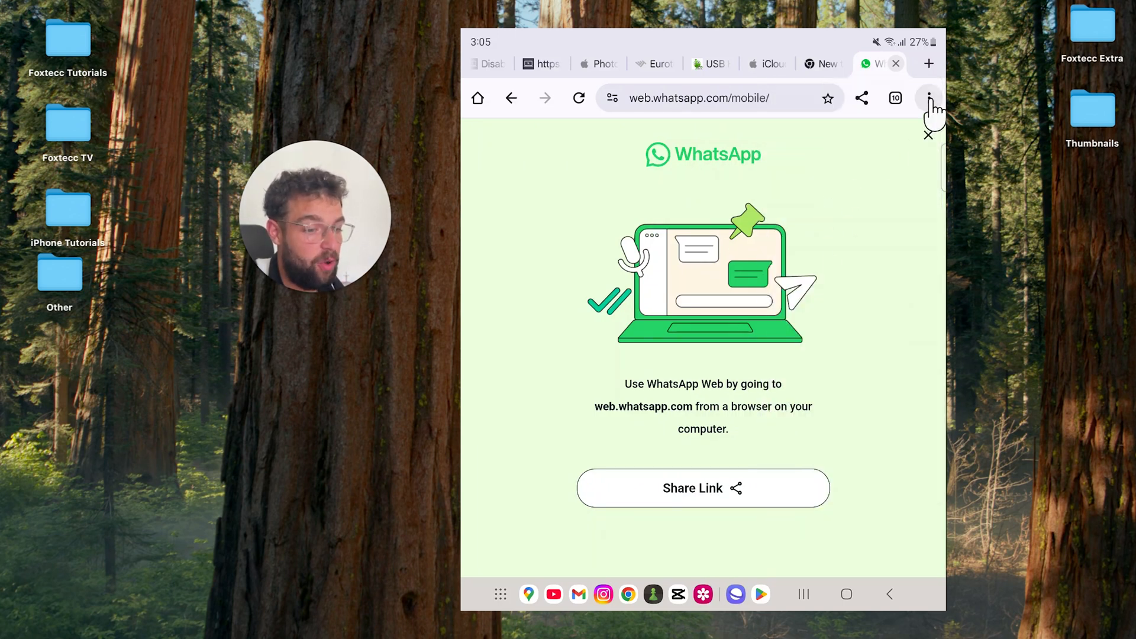
click(928, 97)
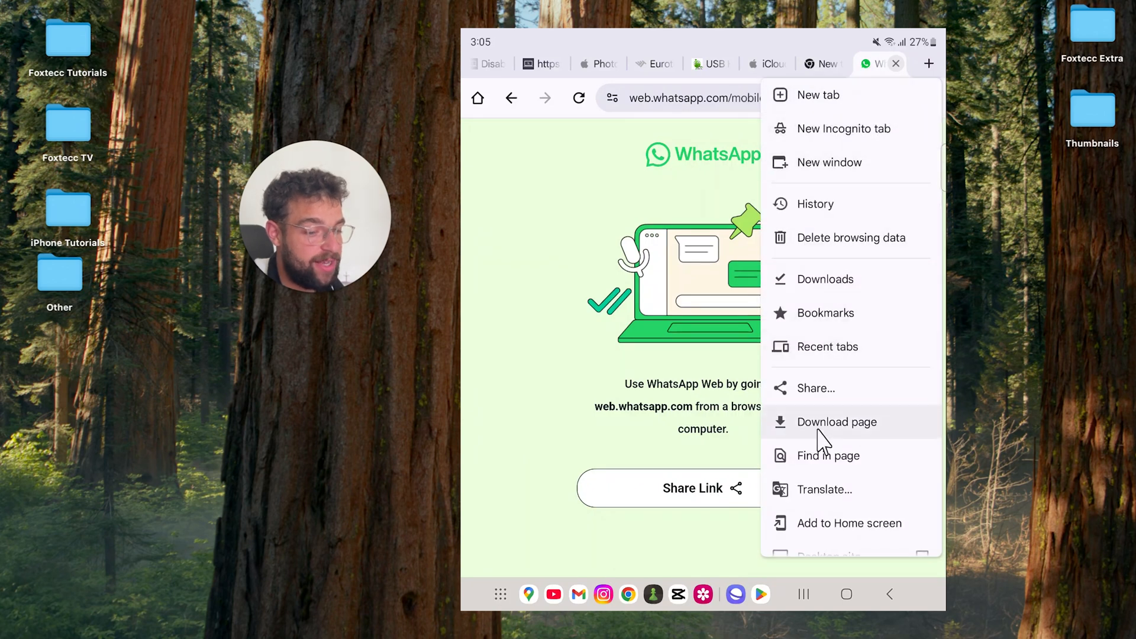
- Scroll through the WhatsApp Web QR code and 'Steps to log in' instructions
scroll(down, 3)
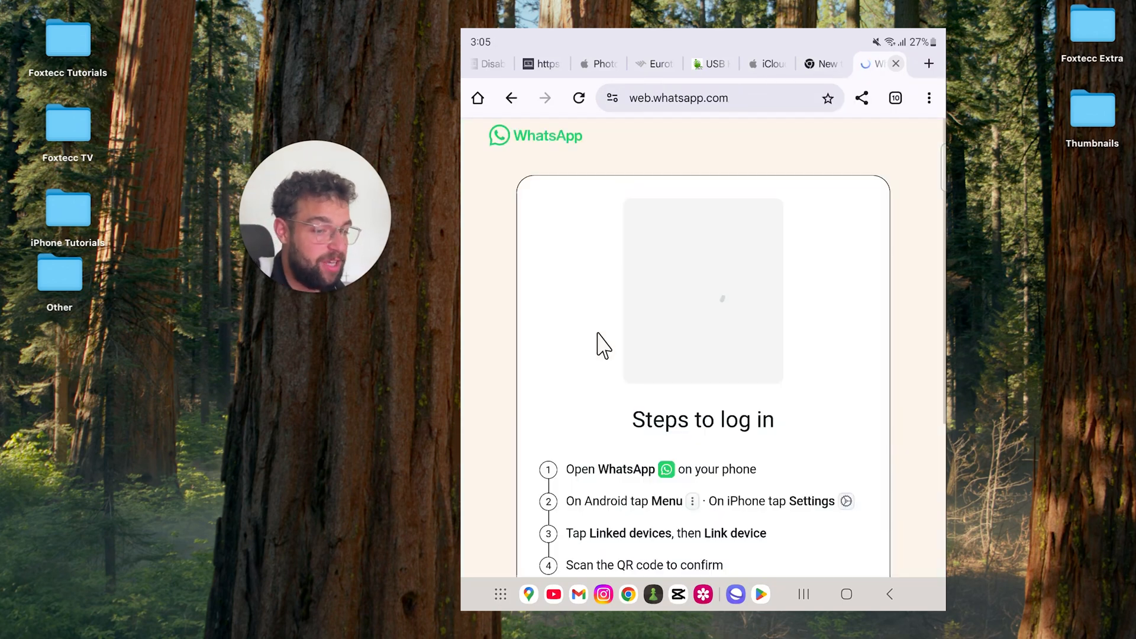
scroll(down, 3)
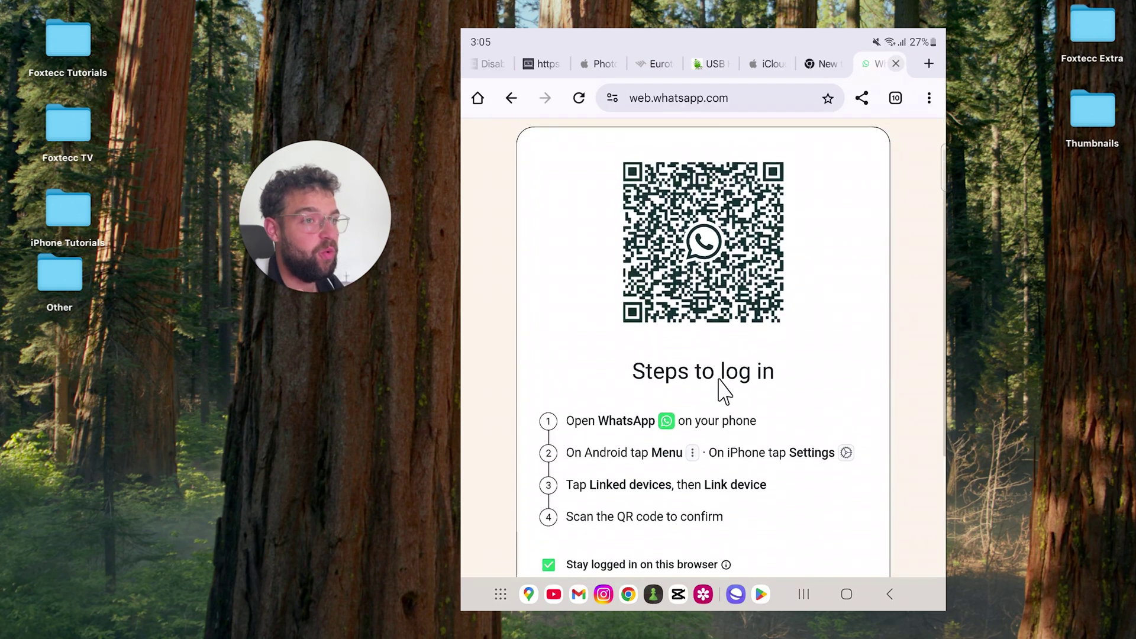
scroll(down, 3)
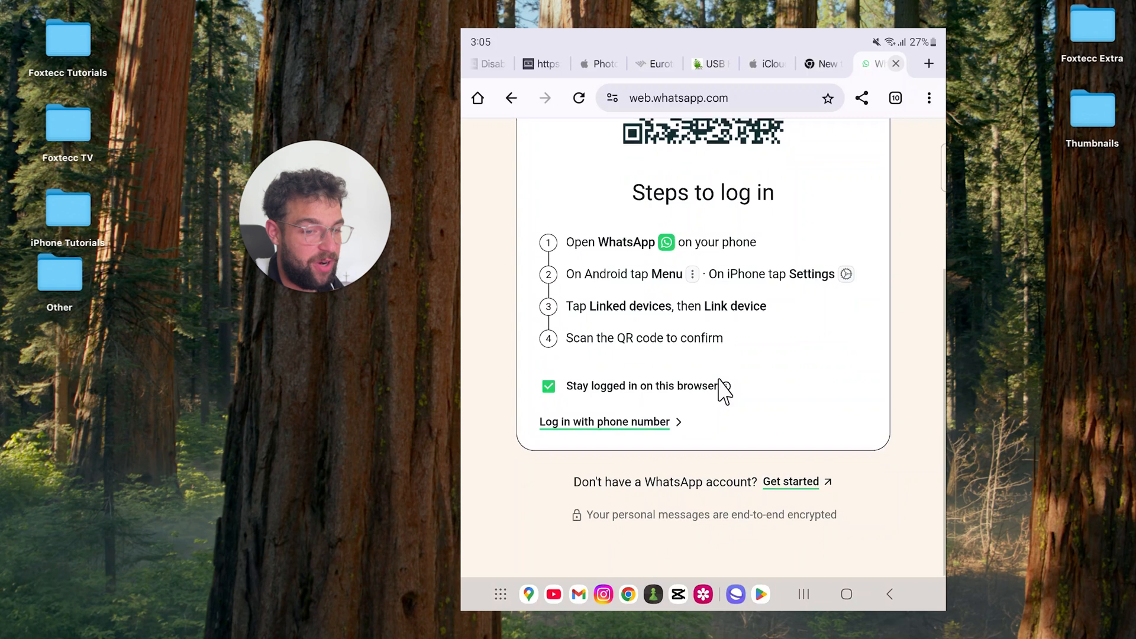
scroll(up, 3)
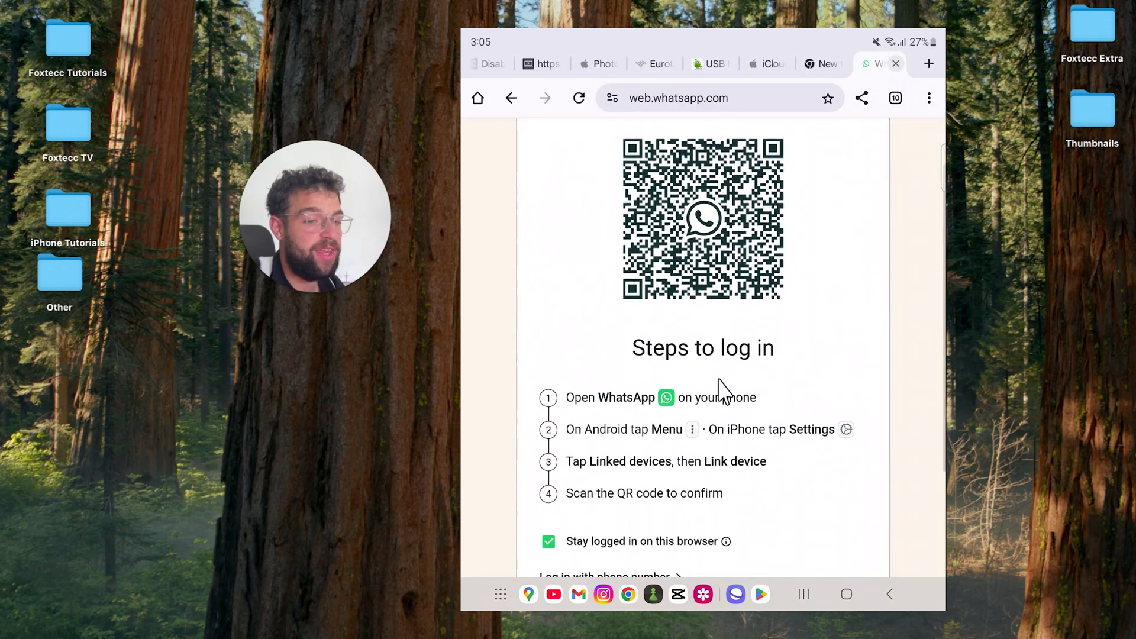
scroll(down, 3)
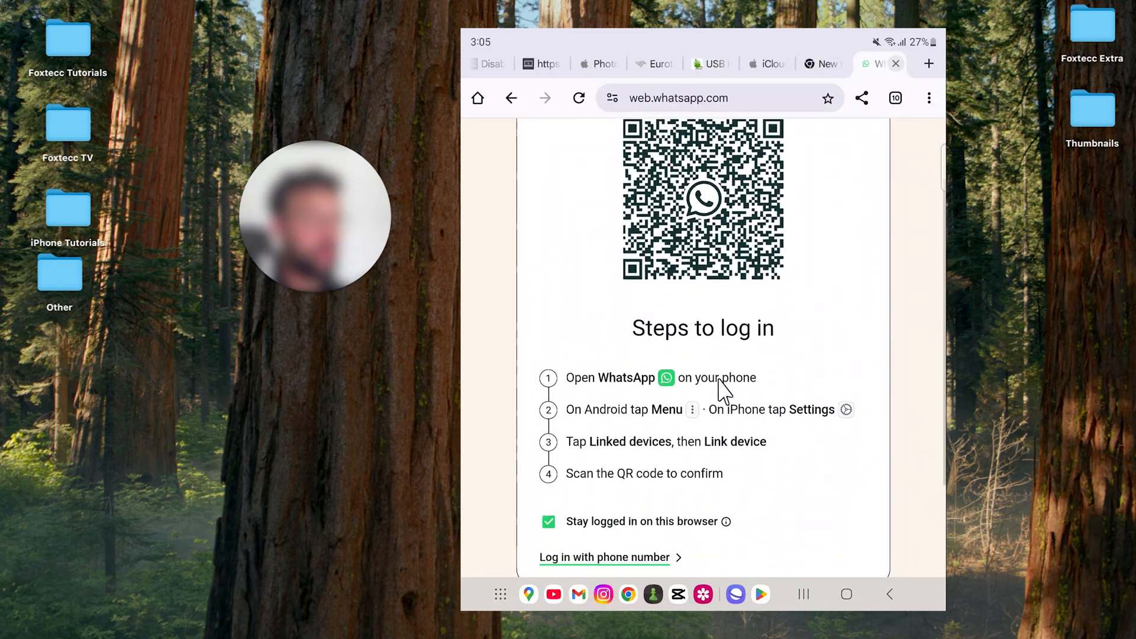
scroll(down, 3)
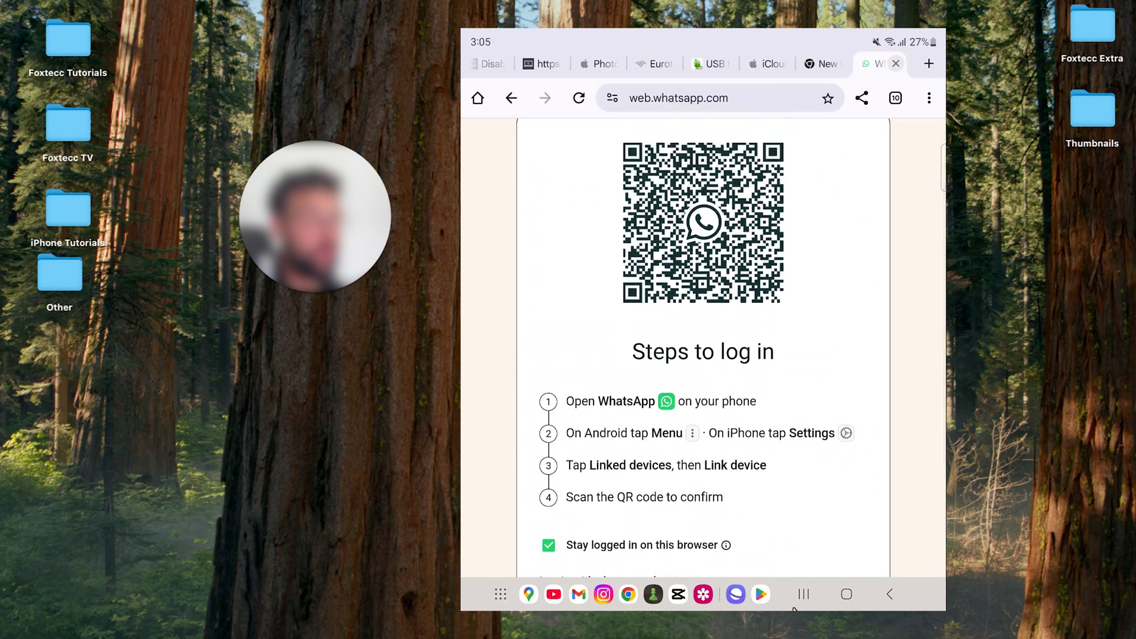
- Go to the home screen and launch WhatsApp from the app search results
click(846, 594)
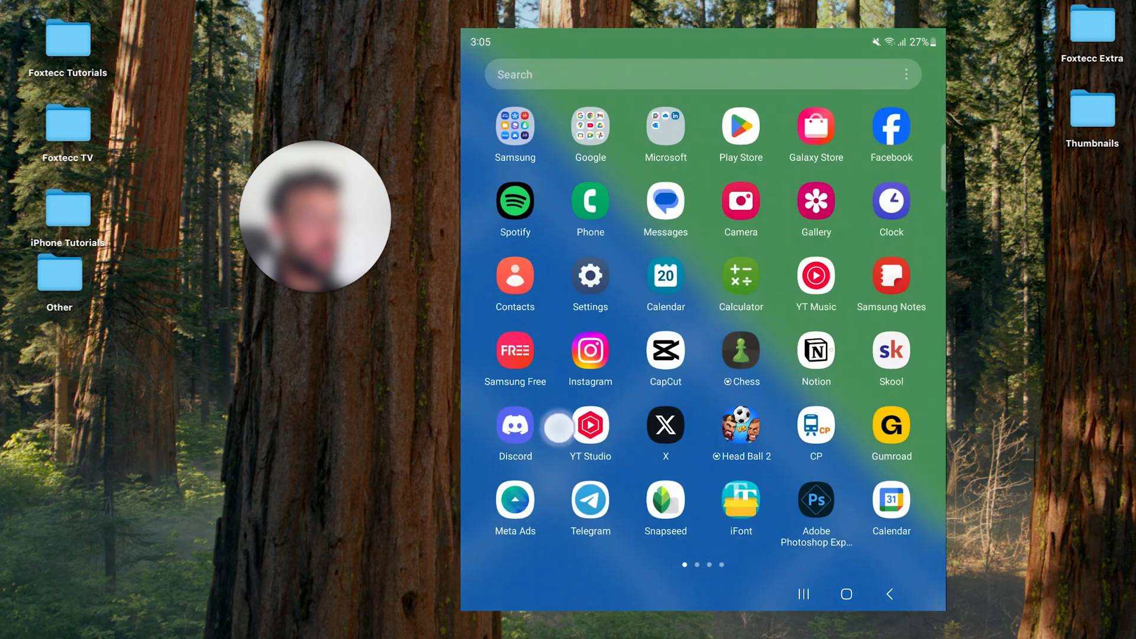
scroll(left, 3)
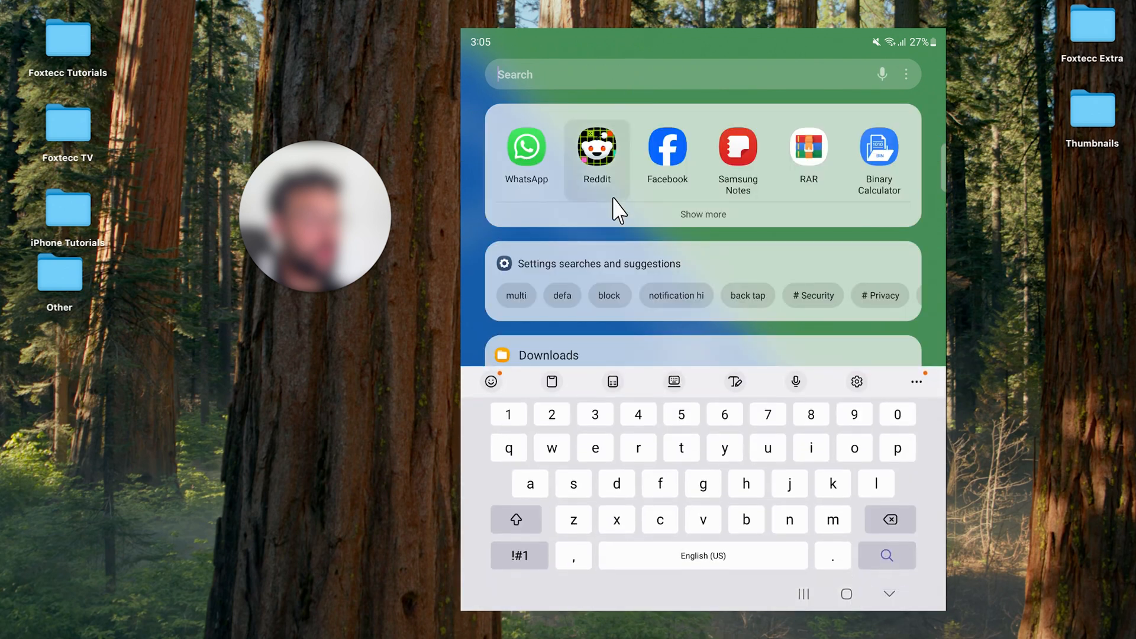
click(527, 146)
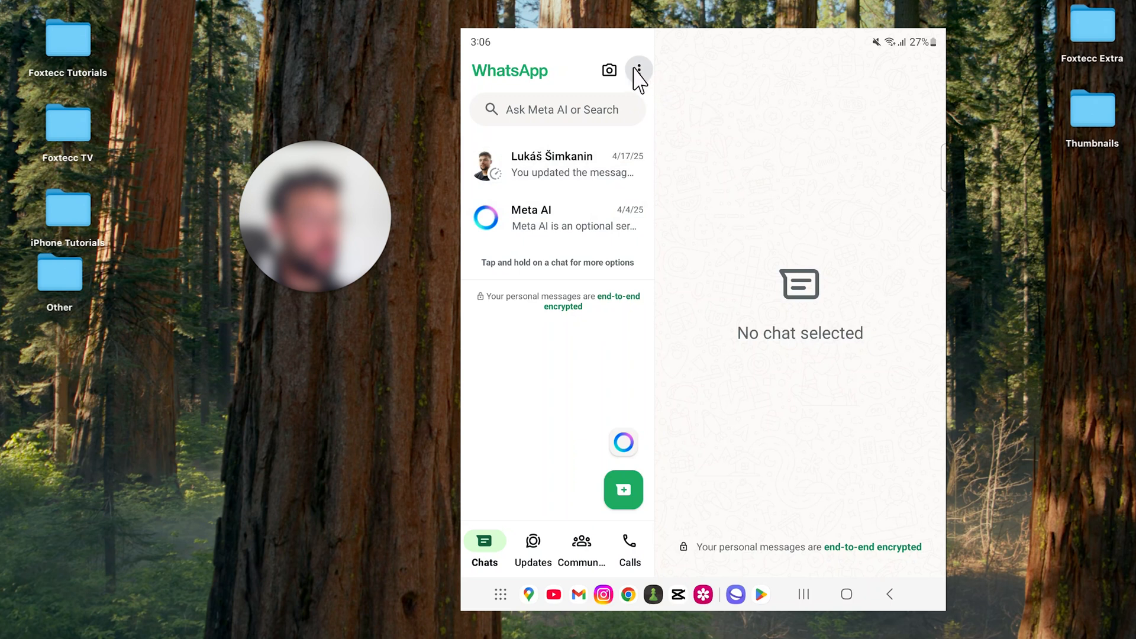
- View your WhatsApp QR code and the Scan code tab, dismissing its popup
click(637, 69)
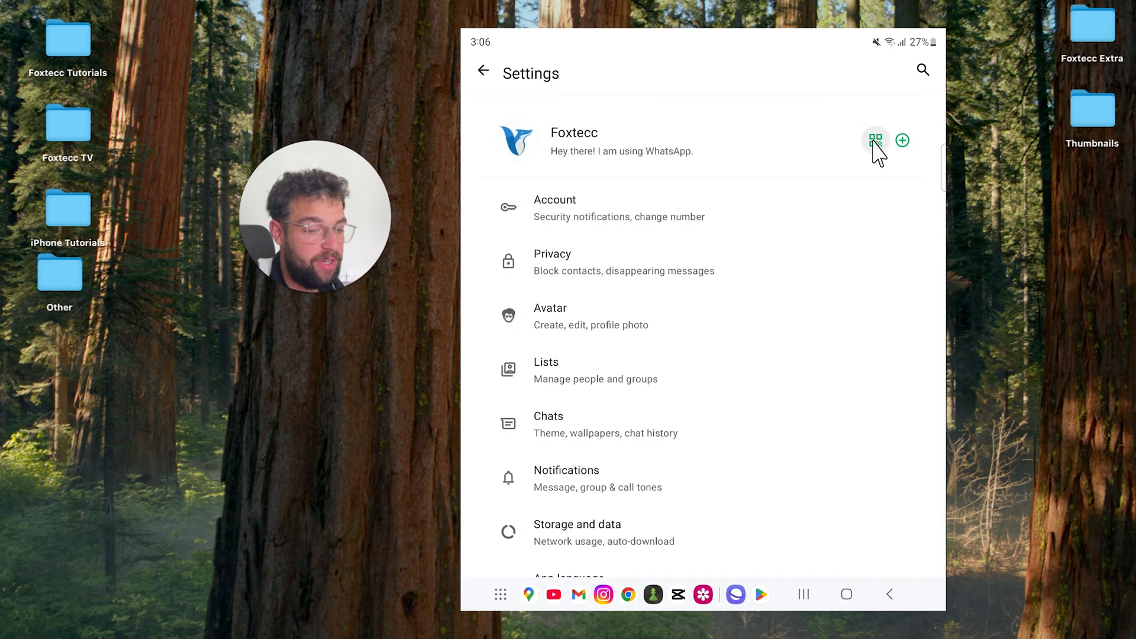
click(875, 140)
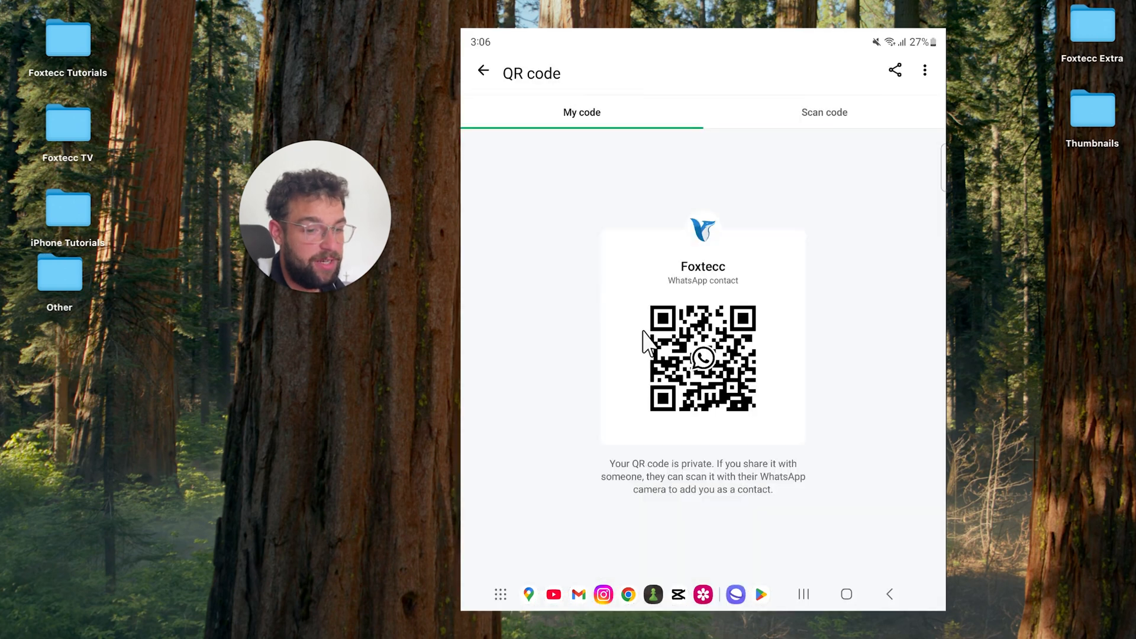
click(824, 112)
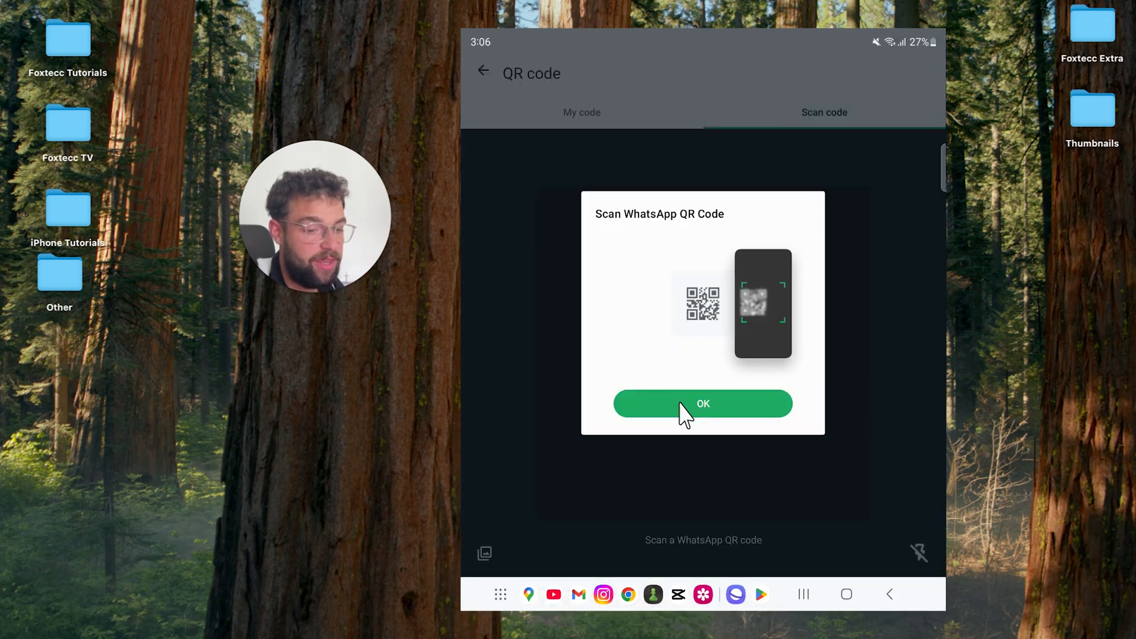
click(703, 404)
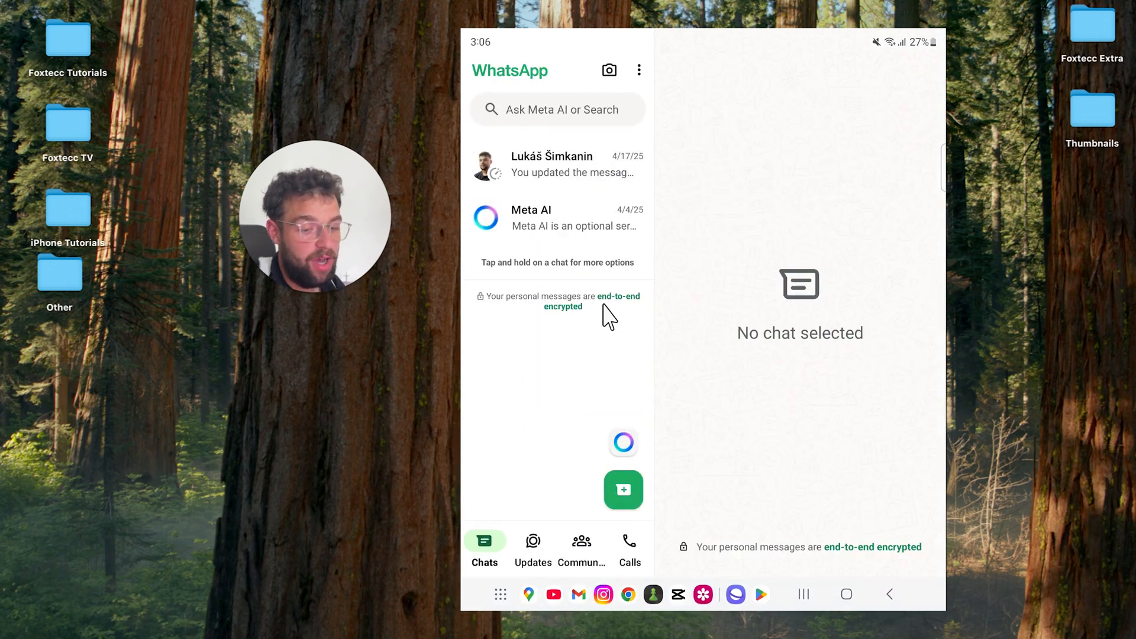
mouse_move(846, 599)
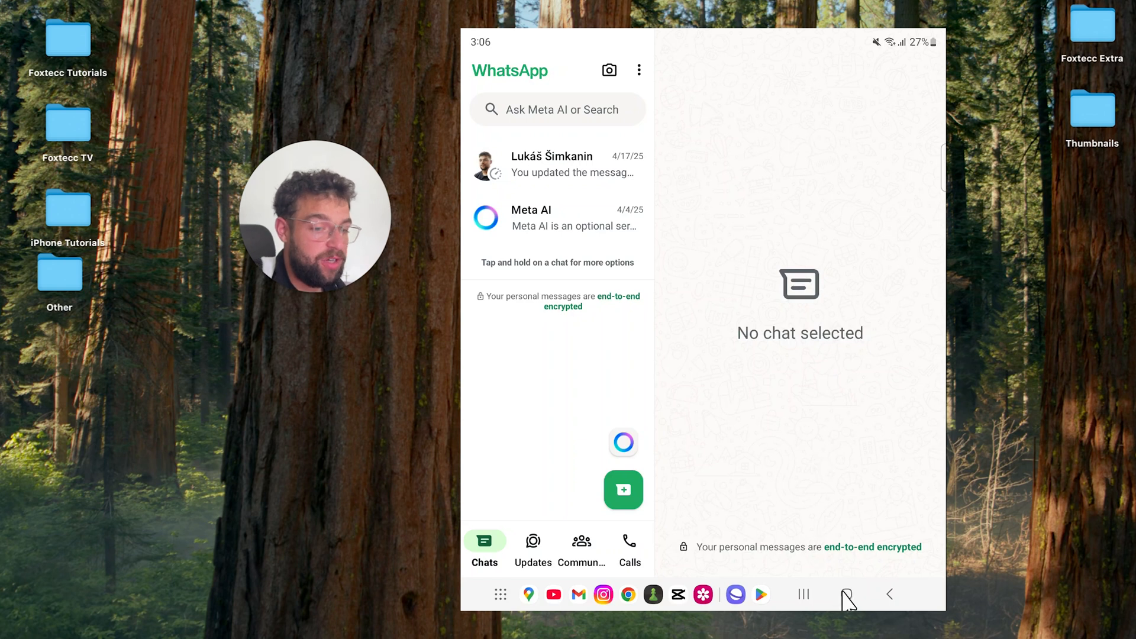
mouse_move(772, 416)
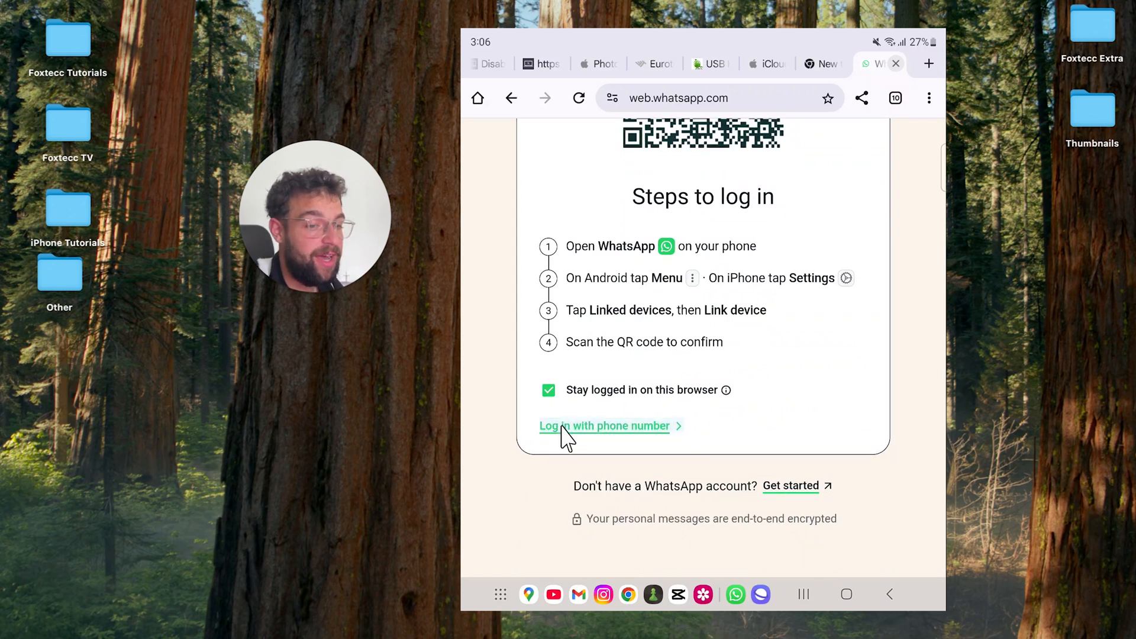
- Switch WhatsApp Web to 'Log in with phone number', then go to the home screen
click(605, 425)
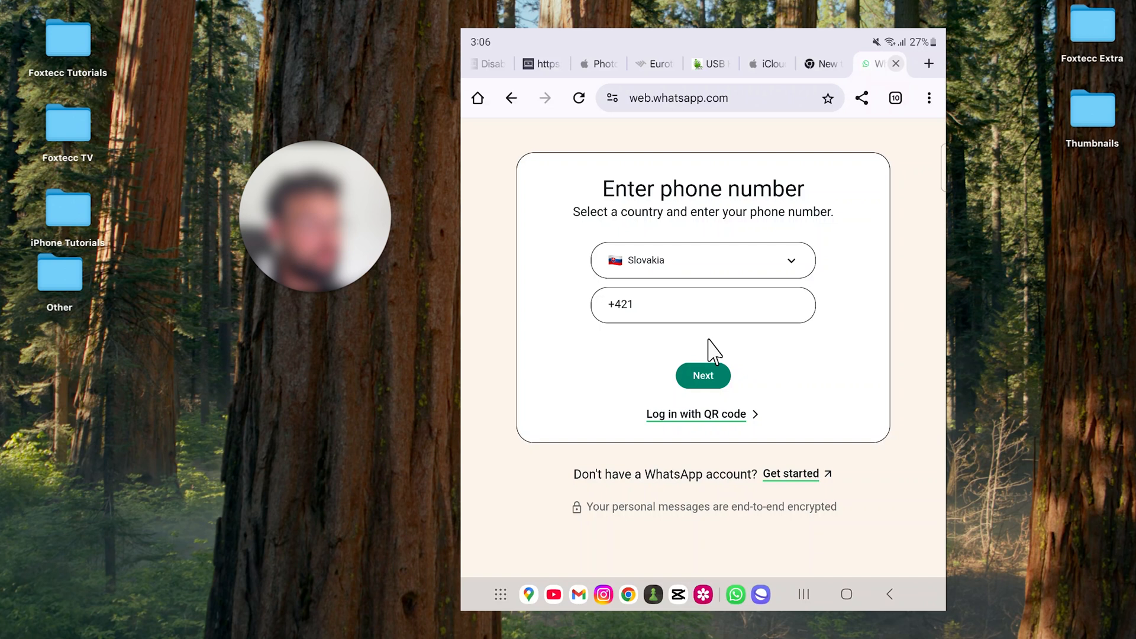
mouse_move(683, 294)
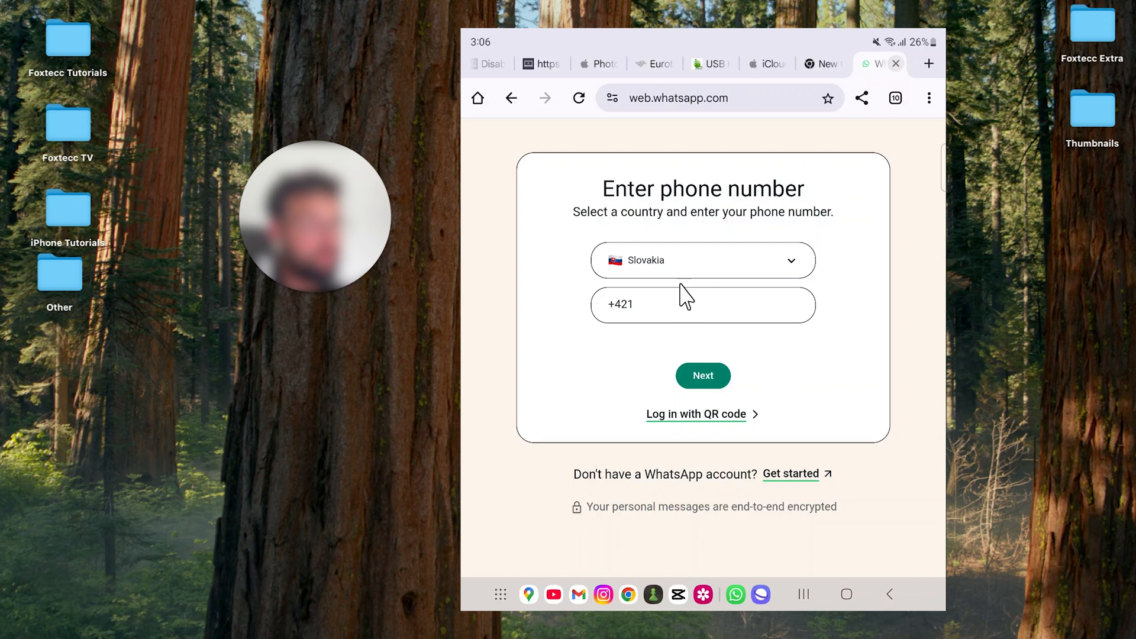
click(703, 304)
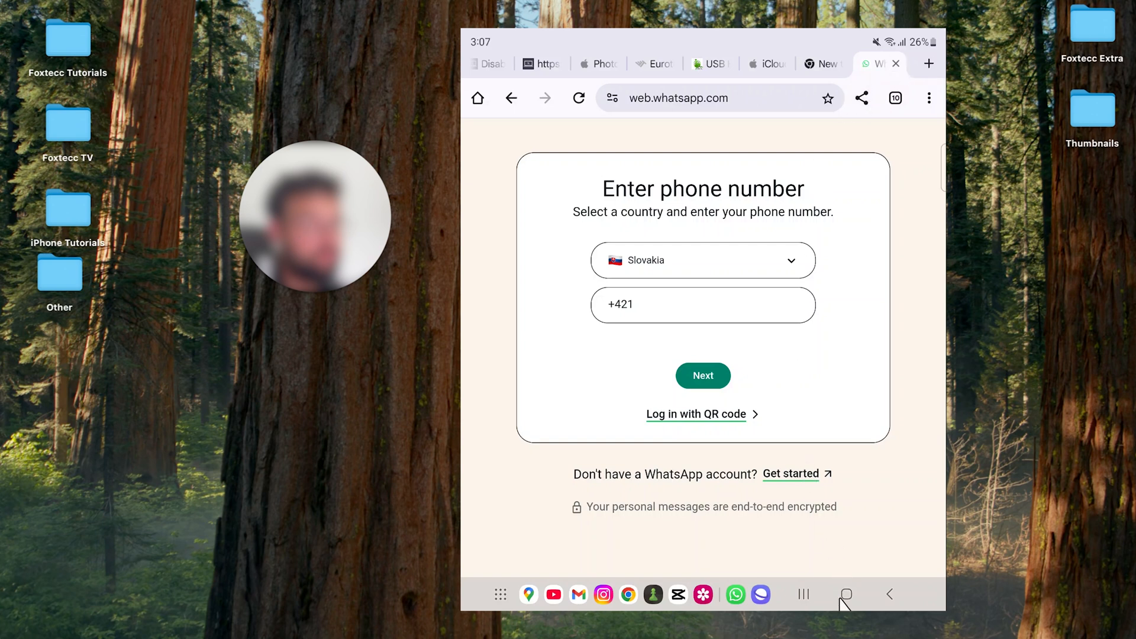
click(846, 594)
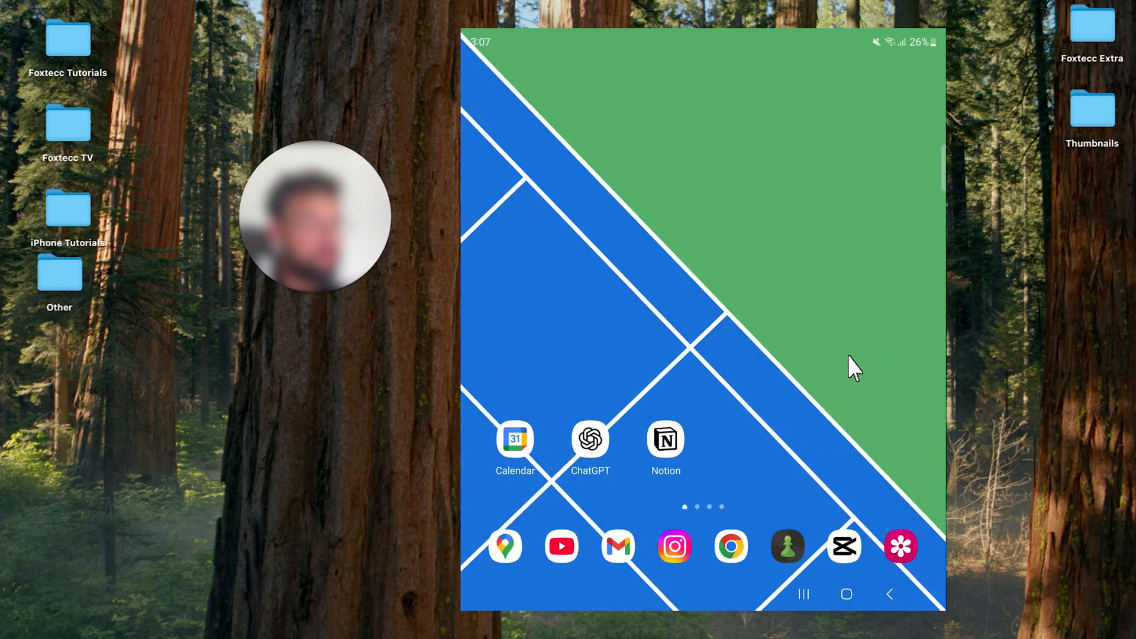
mouse_move(750, 87)
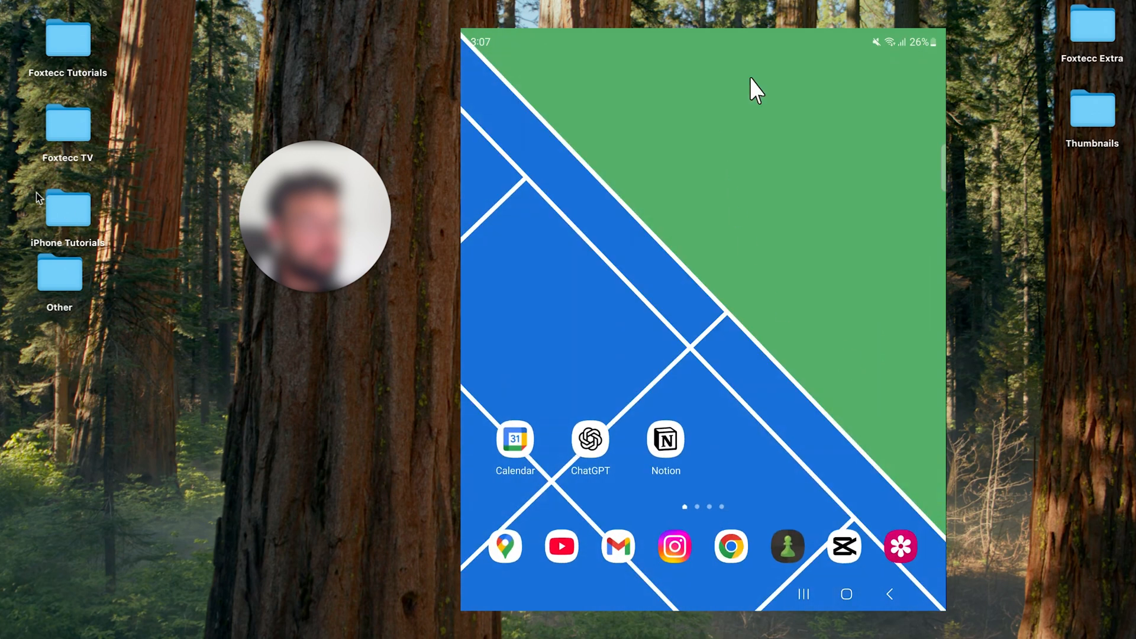